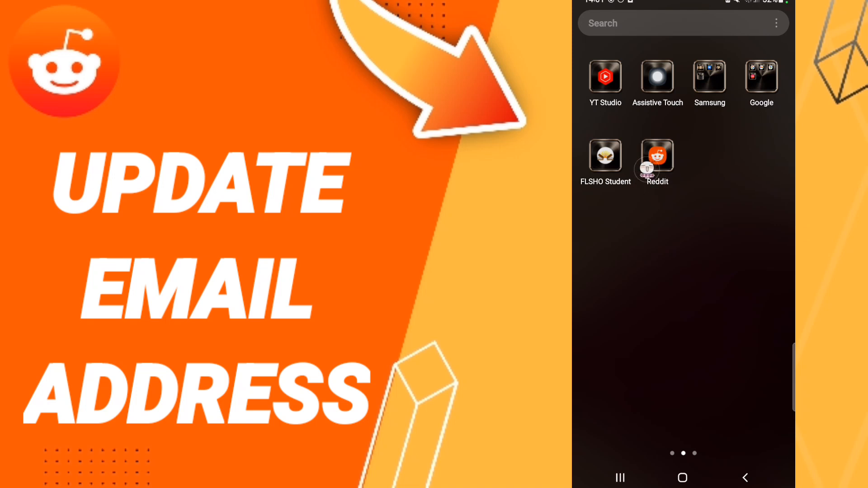
Step: Launch Reddit and bring up the profile drawer from the avatar on the Home feed
{"action": "left_click", "coordinate": [658, 154]}
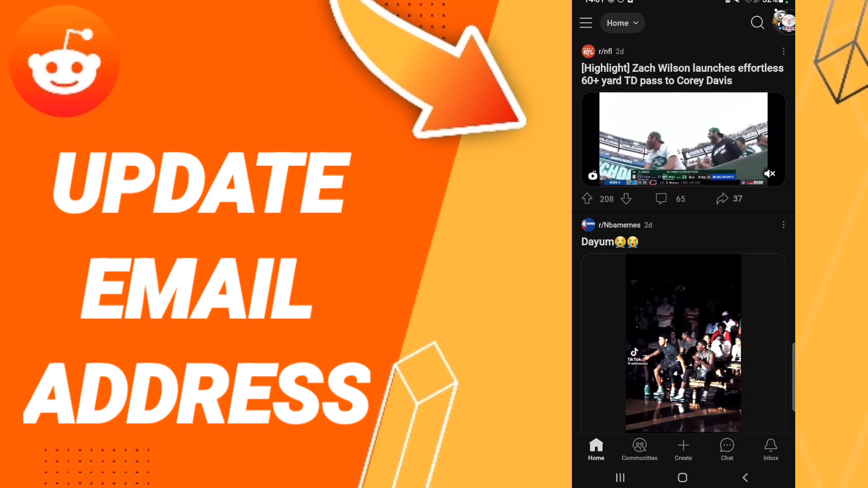
{"action": "left_click", "coordinate": [784, 21]}
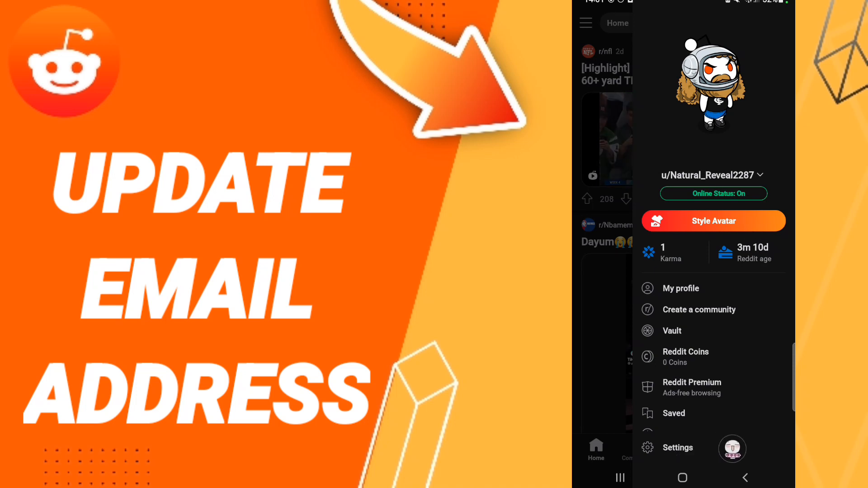
Step: Go to Settings and into Account settings for the signed-in user
{"action": "left_click", "coordinate": [677, 447]}
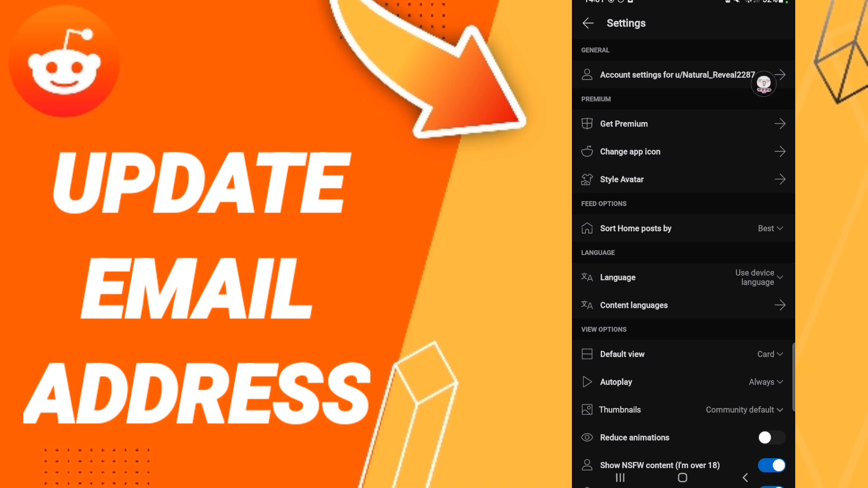
{"action": "left_click", "coordinate": [681, 75]}
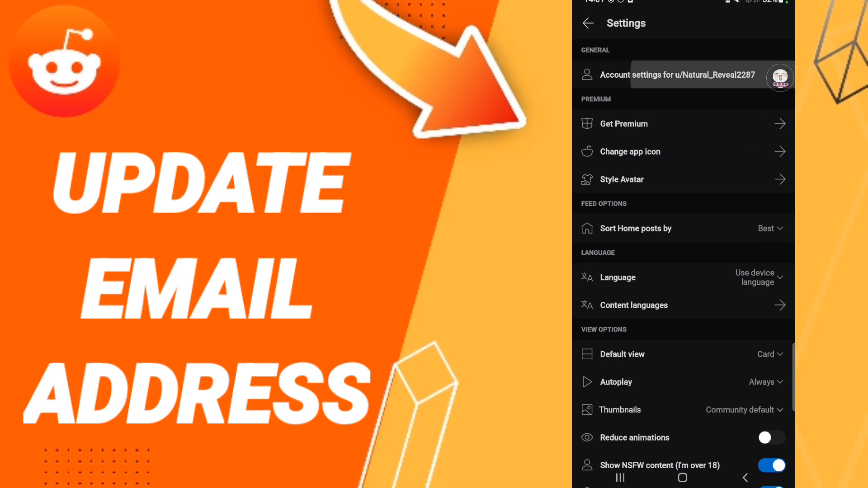
{"action": "left_click", "coordinate": [676, 75]}
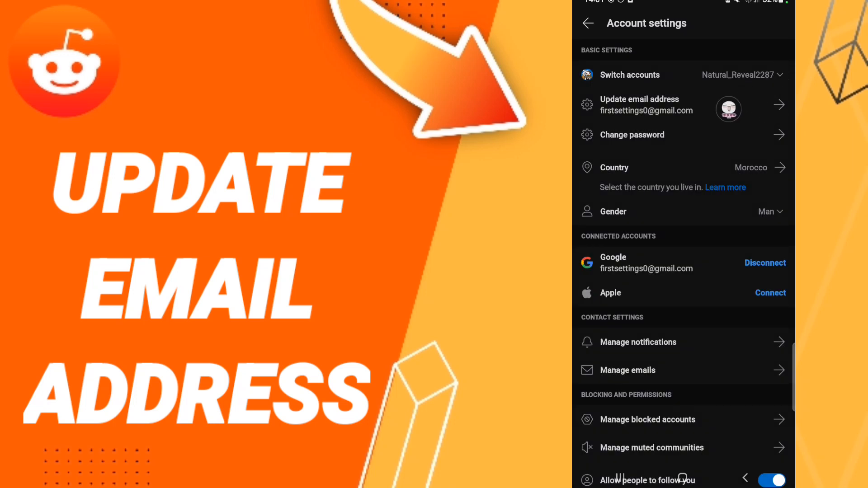
Step: Choose 'Update email address', bringing up the notice to create a Reddit password first
{"action": "left_click", "coordinate": [639, 105]}
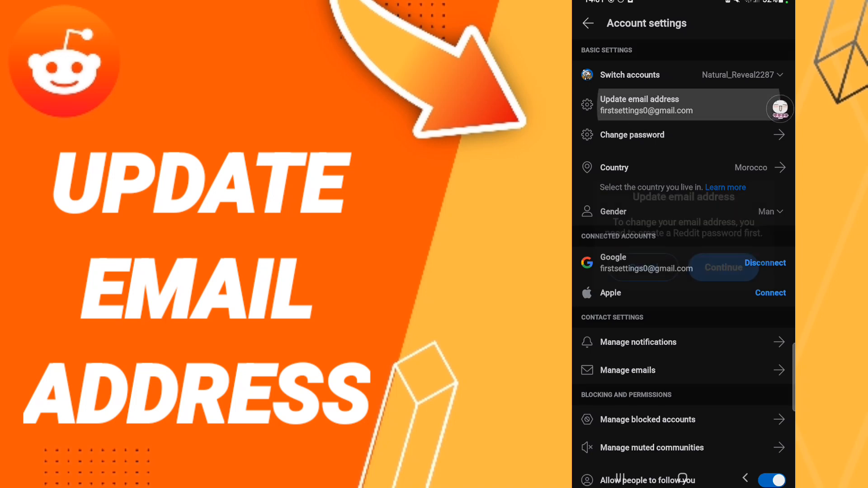
{"action": "left_click", "coordinate": [639, 105]}
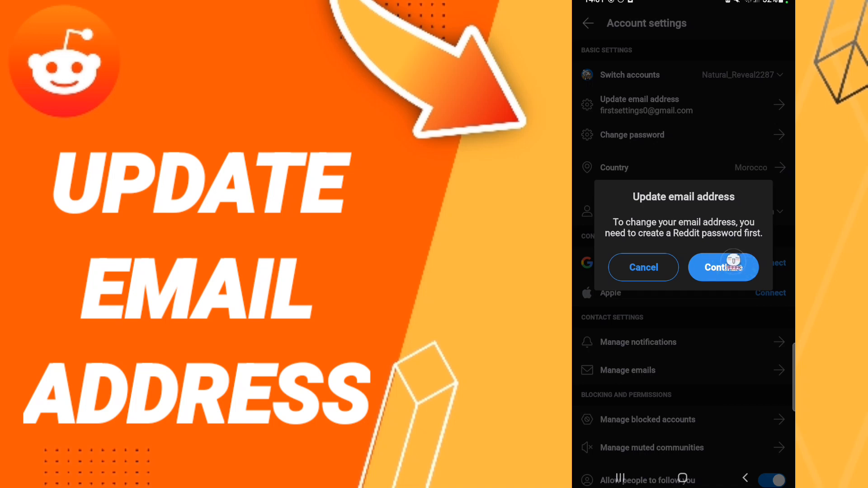
{"action": "mouse_move", "coordinate": [675, 247]}
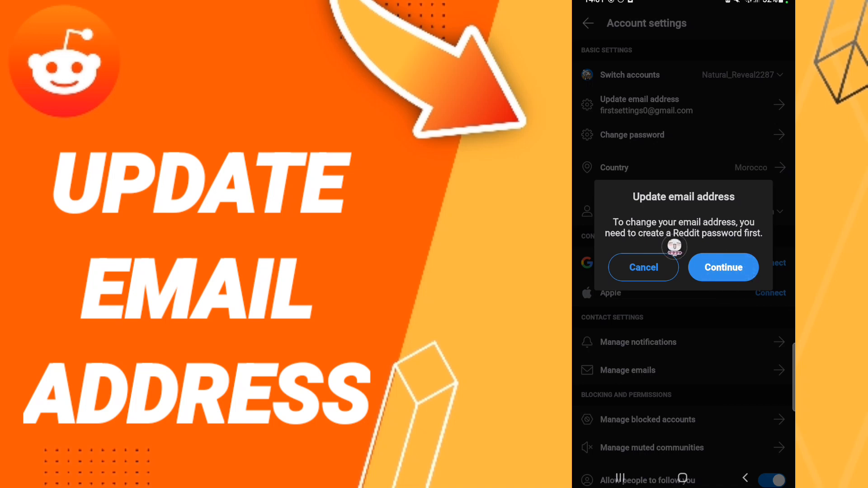